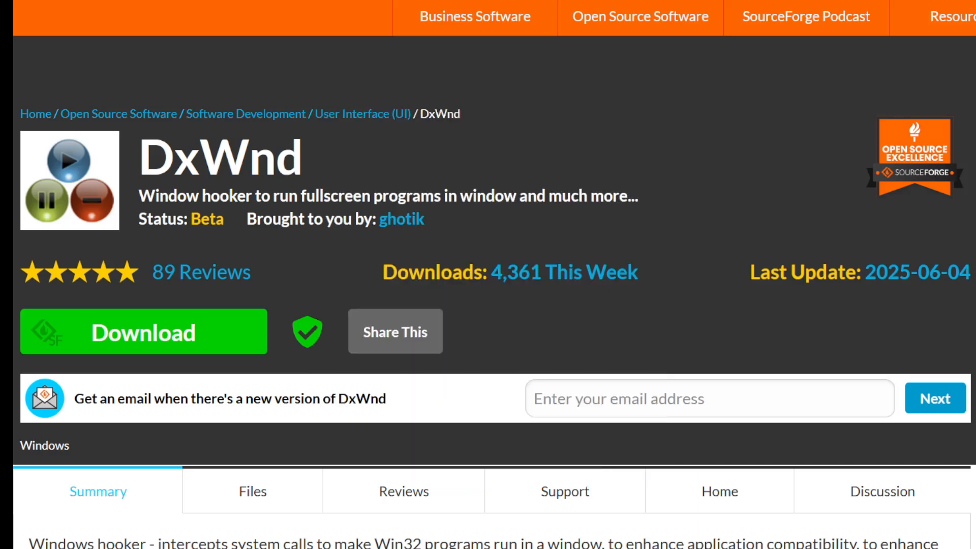
# Scroll through the profile's Main settings while the PoP3d name, path and Run in Window are set.
pyautogui.scroll(-3)
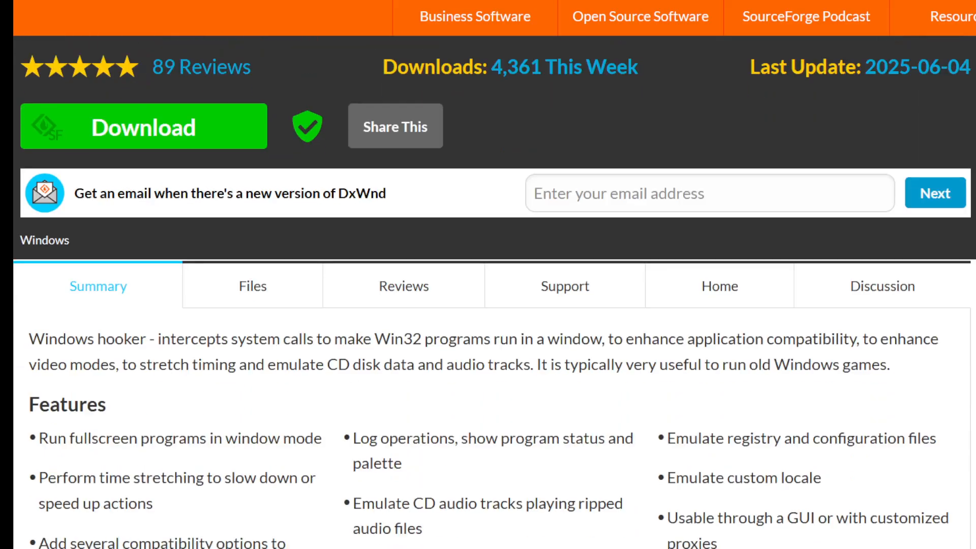
pyautogui.scroll(3)
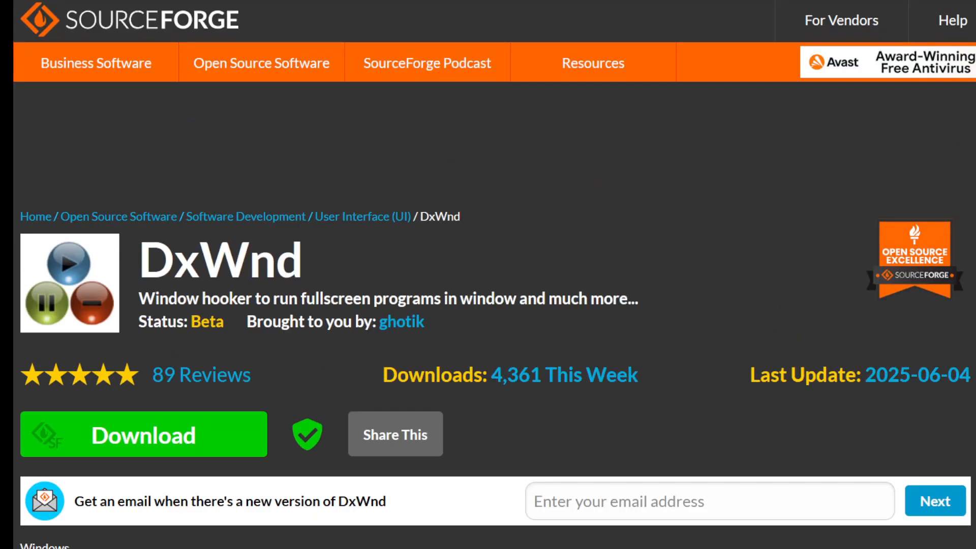
pyautogui.scroll(-3)
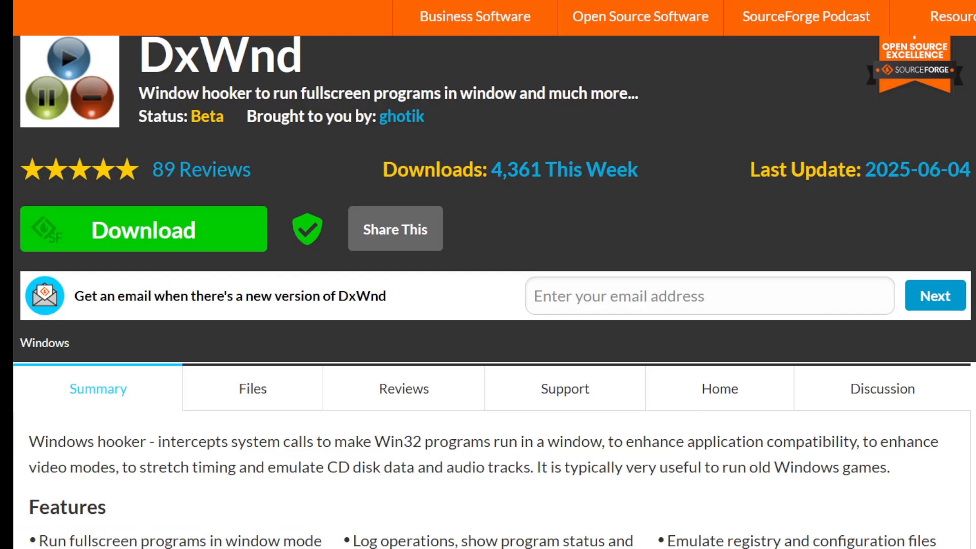
pyautogui.scroll(-3)
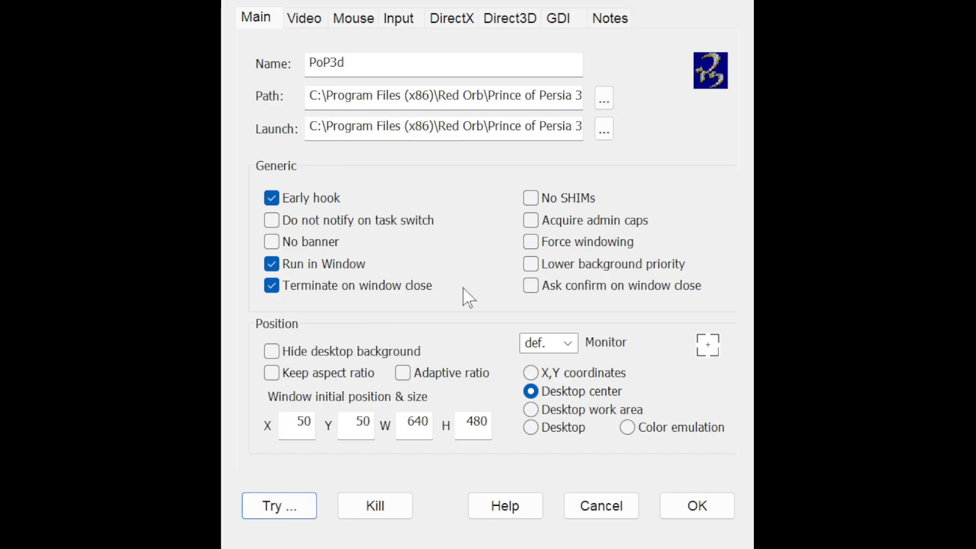
pyautogui.moveTo(433, 305)
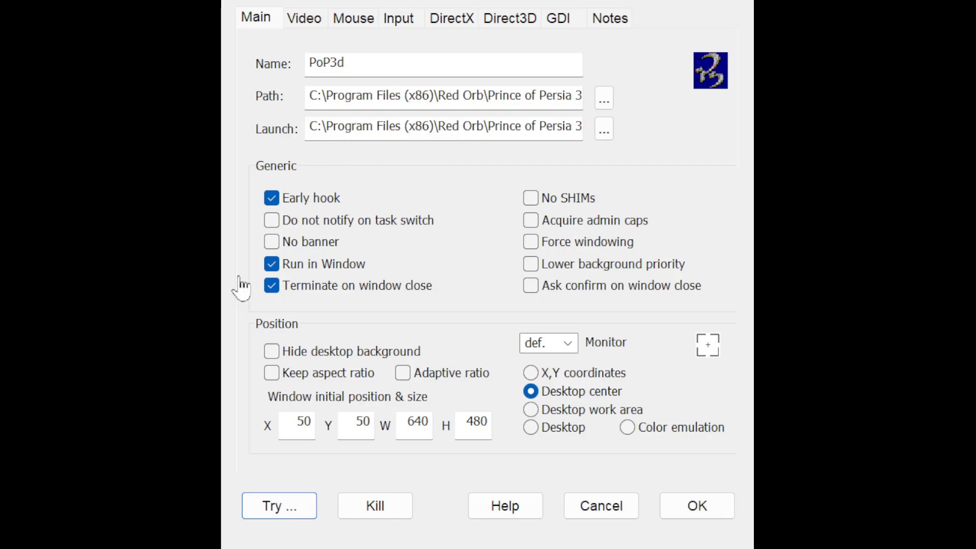
pyautogui.moveTo(460, 296)
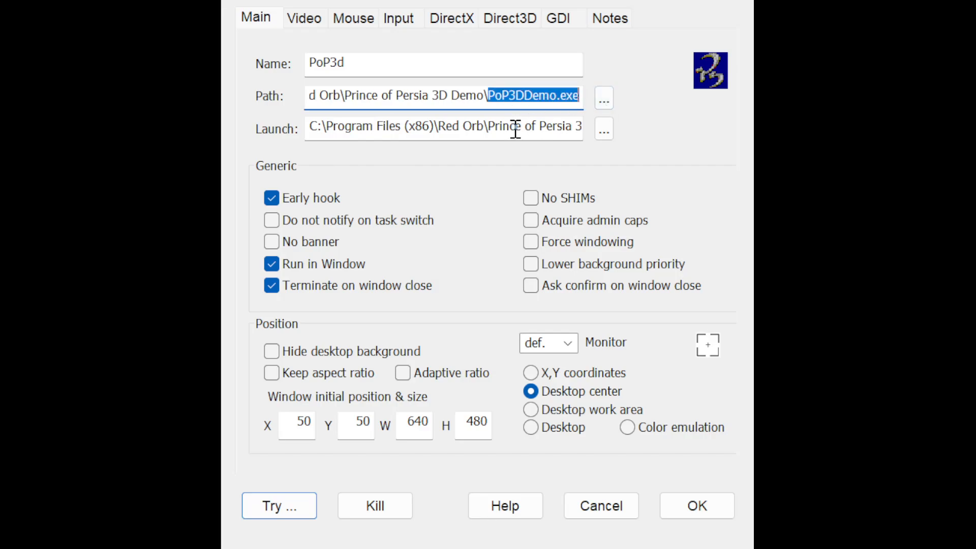
pyautogui.moveTo(366, 118)
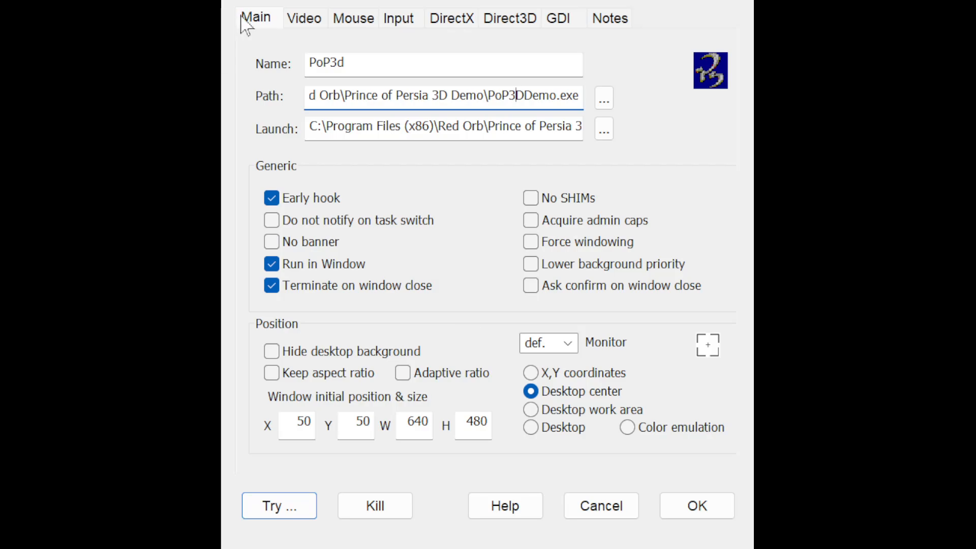
pyautogui.moveTo(414, 275)
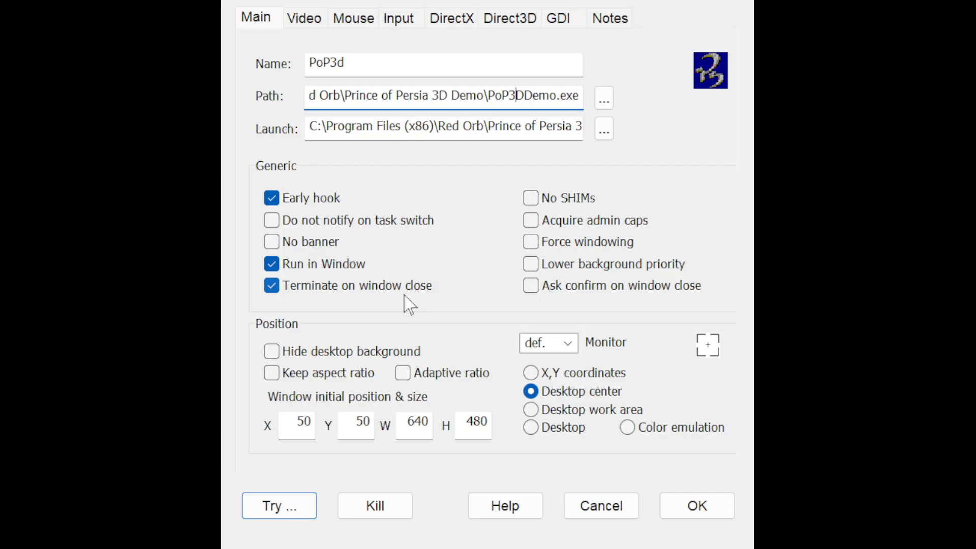
pyautogui.moveTo(387, 197)
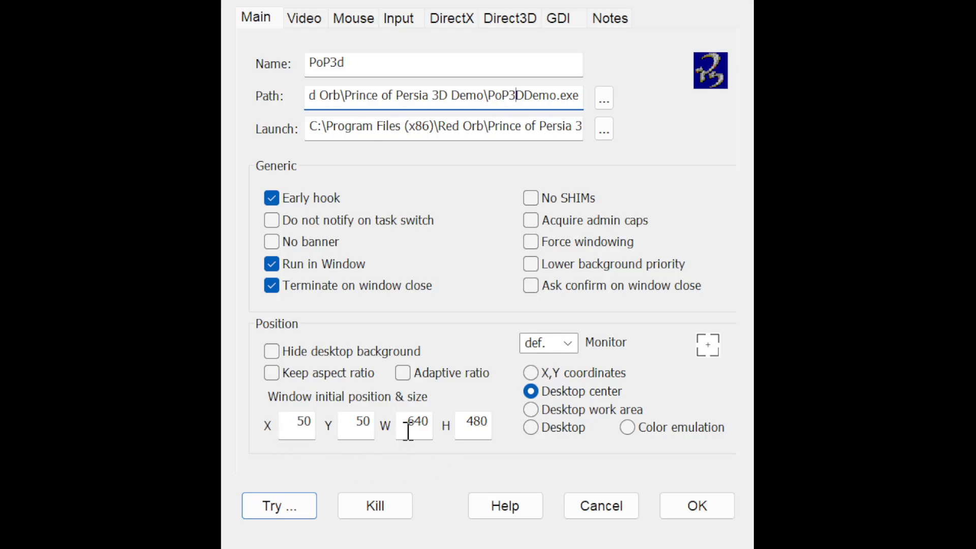
# Confirm the window initial size fields read 640 wide by 480 high.
pyautogui.tripleClick(415, 421)
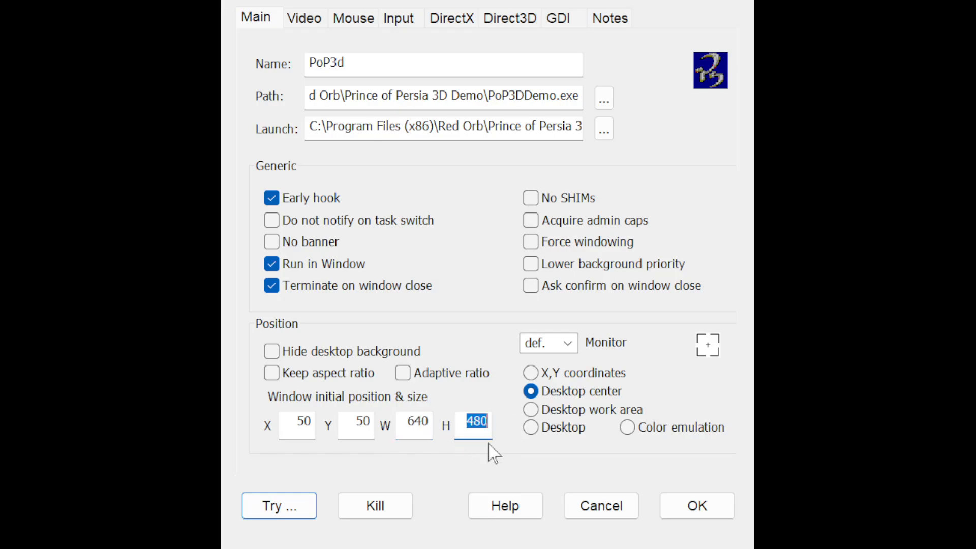
pyautogui.click(414, 424)
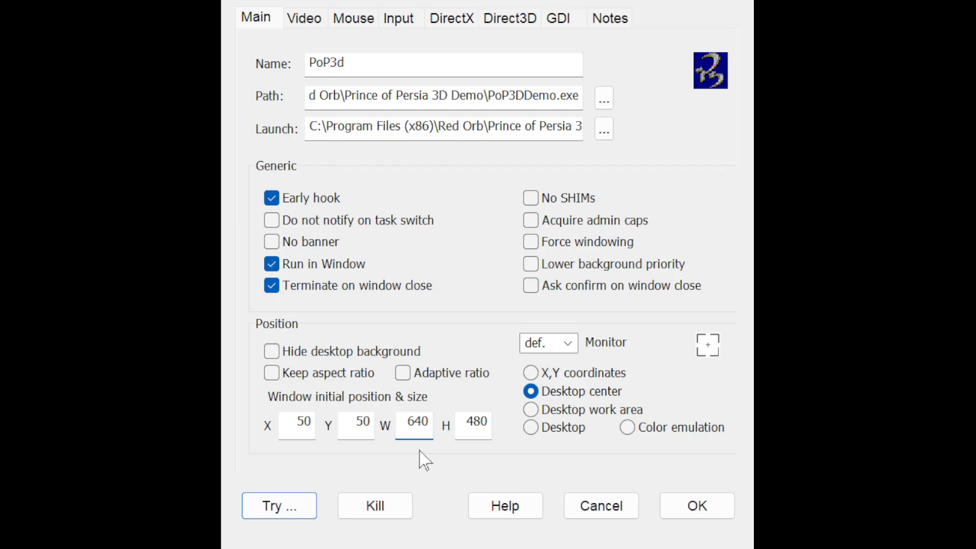
pyautogui.moveTo(423, 455)
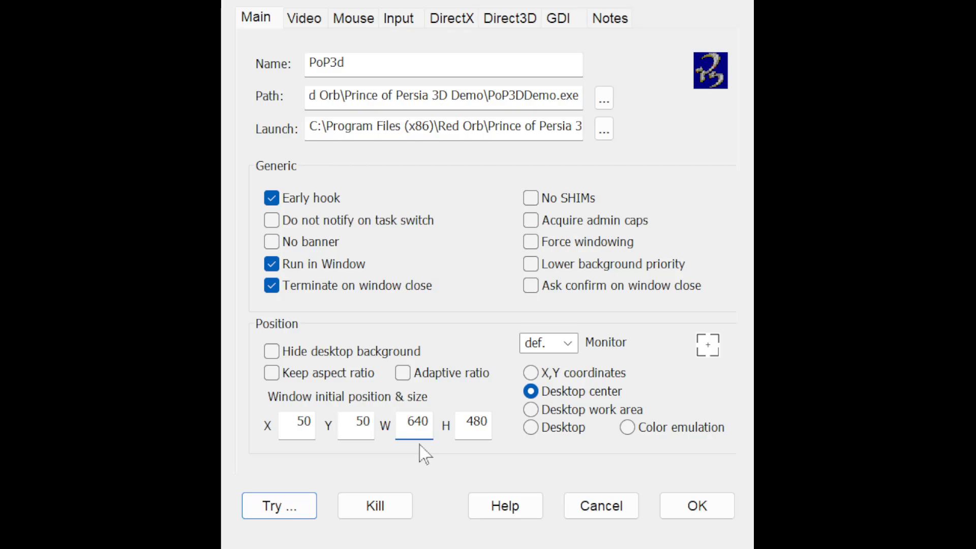
pyautogui.moveTo(414, 456)
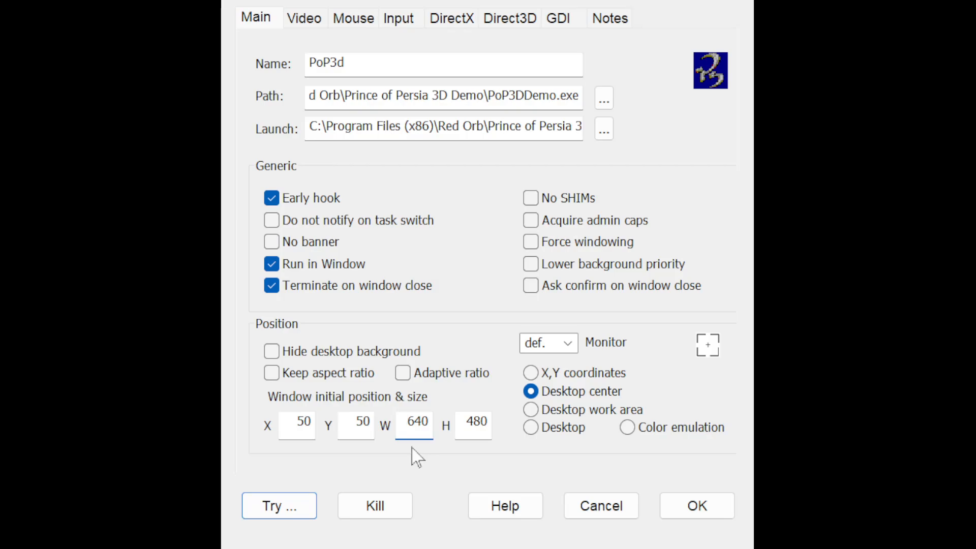
pyautogui.click(414, 426)
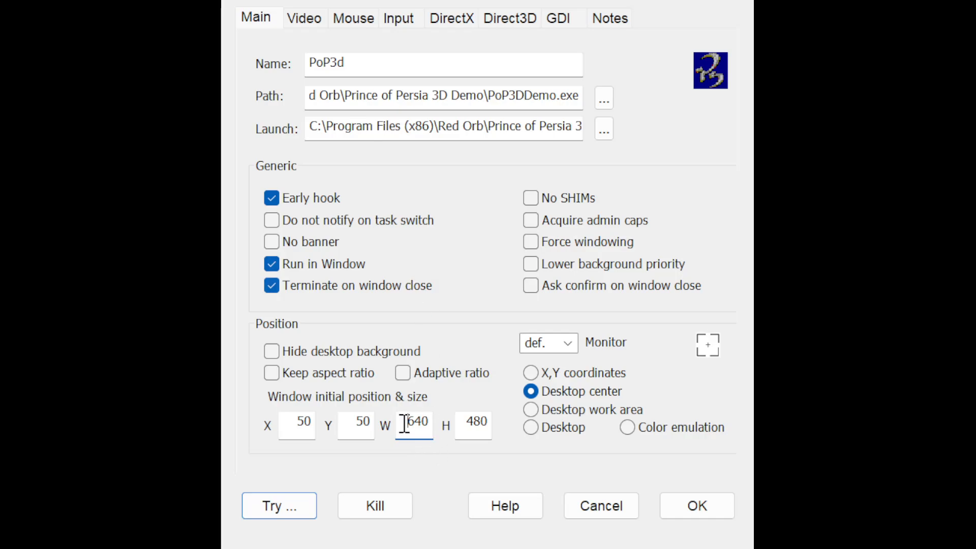
pyautogui.click(473, 424)
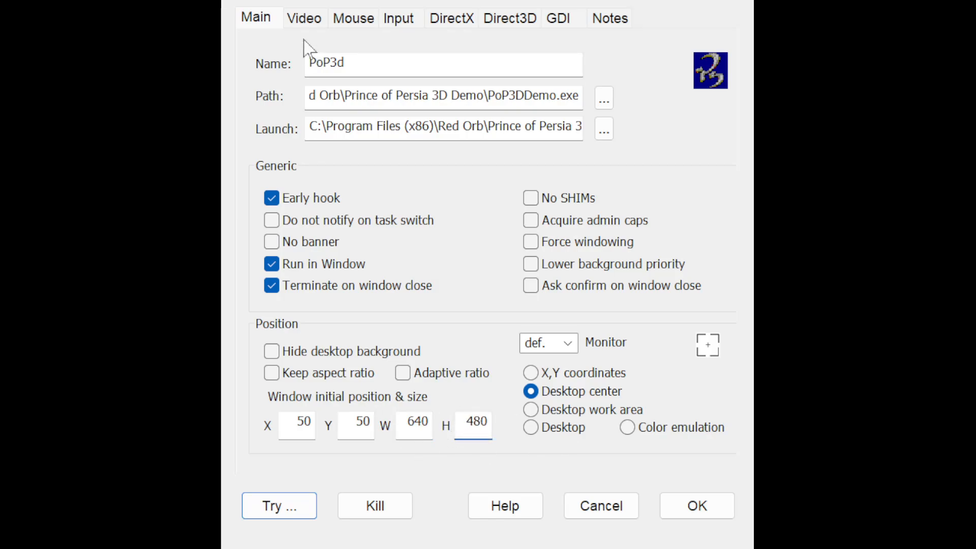
pyautogui.click(304, 17)
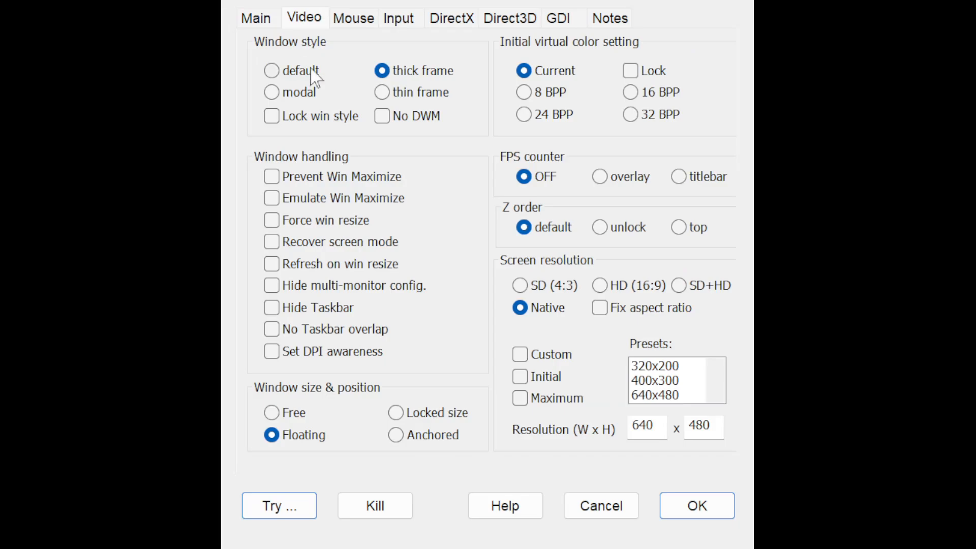
pyautogui.moveTo(442, 226)
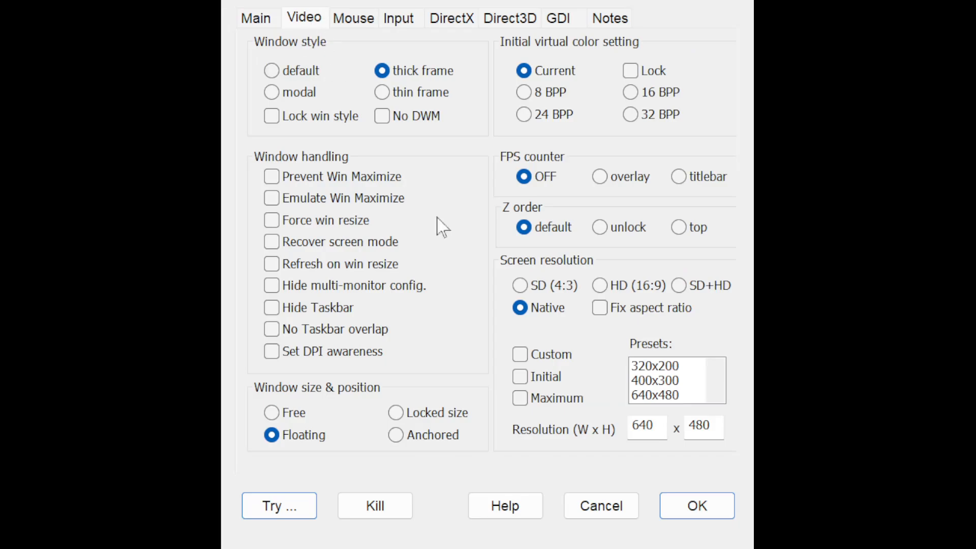
pyautogui.moveTo(381, 70)
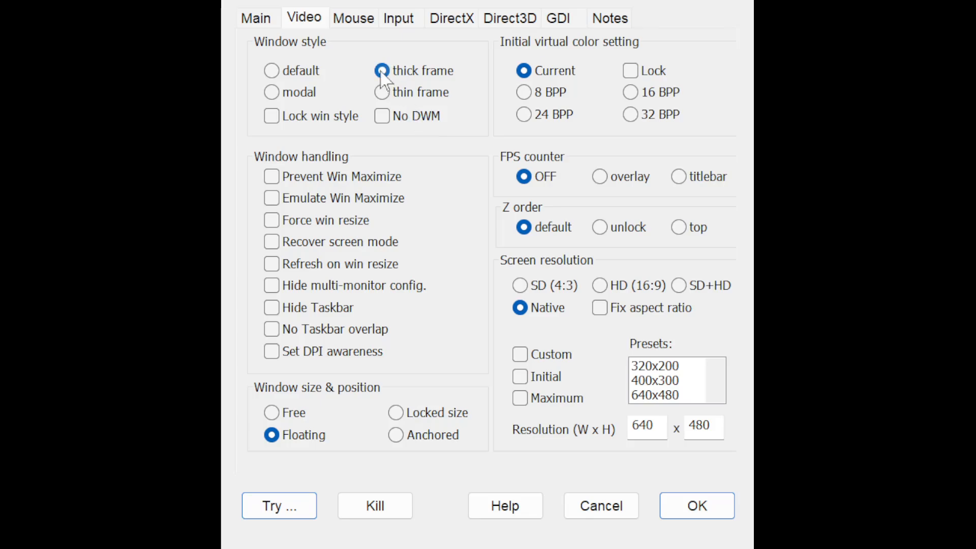
pyautogui.moveTo(425, 76)
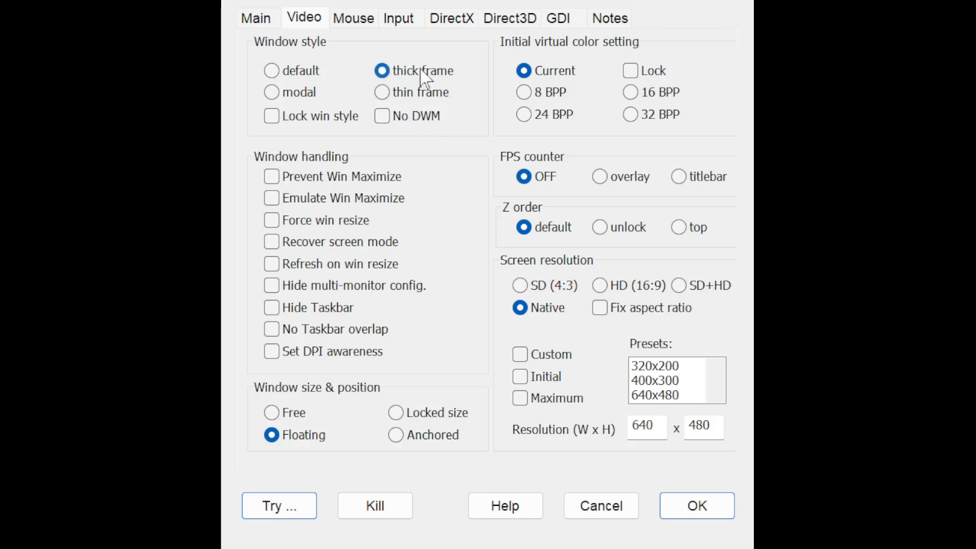
pyautogui.moveTo(422, 76)
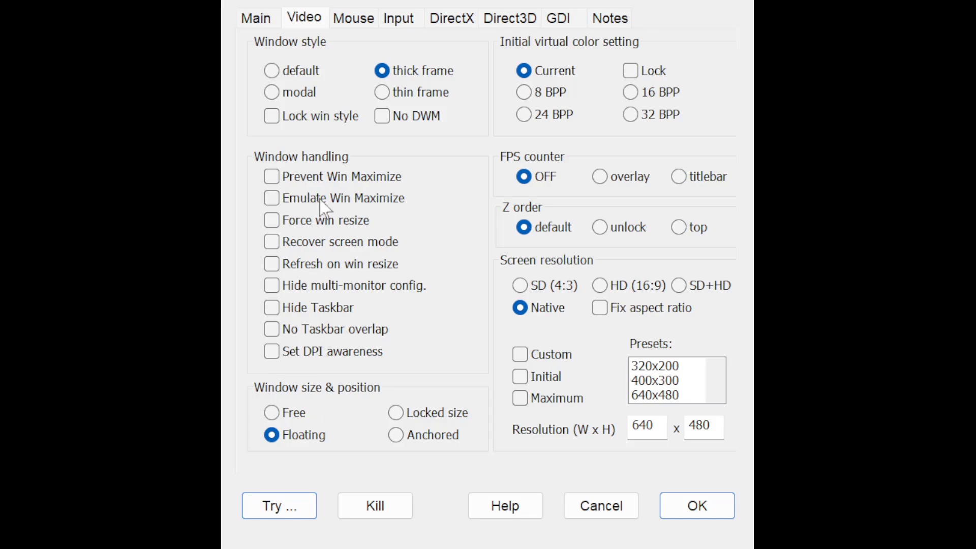
pyautogui.moveTo(333, 401)
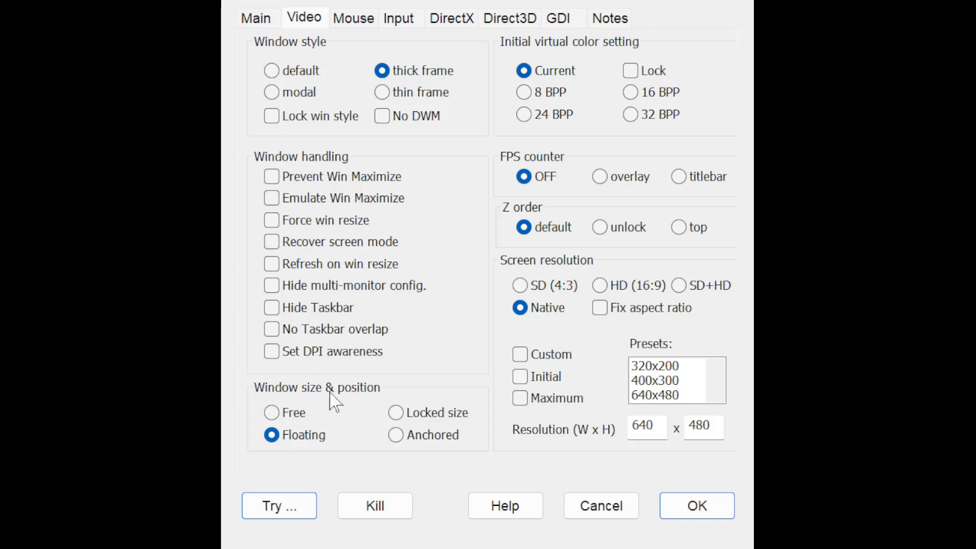
pyautogui.moveTo(457, 227)
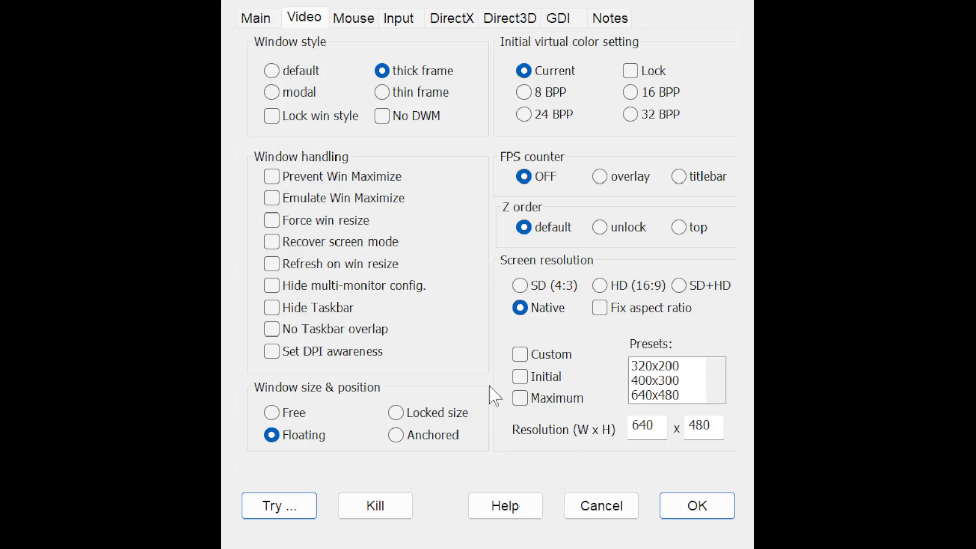
pyautogui.moveTo(555, 448)
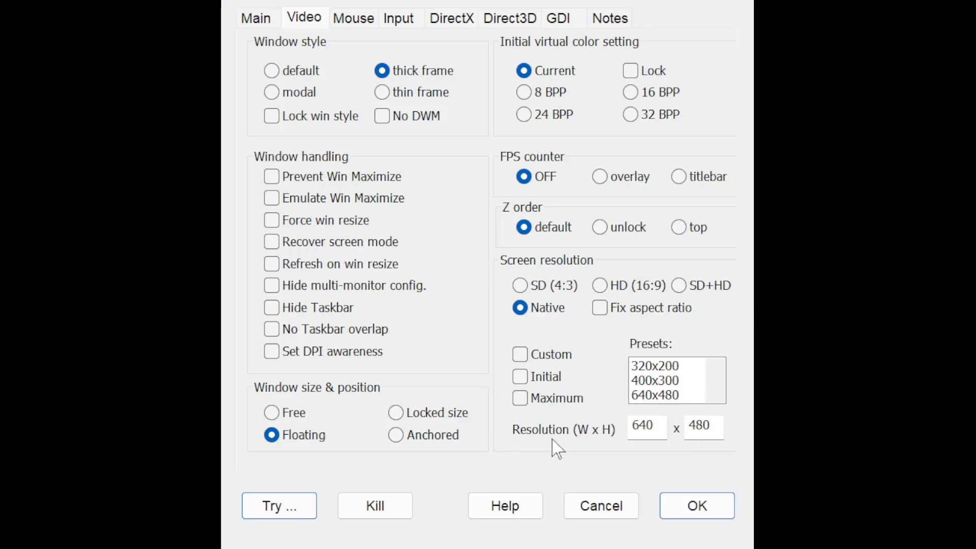
pyautogui.moveTo(588, 454)
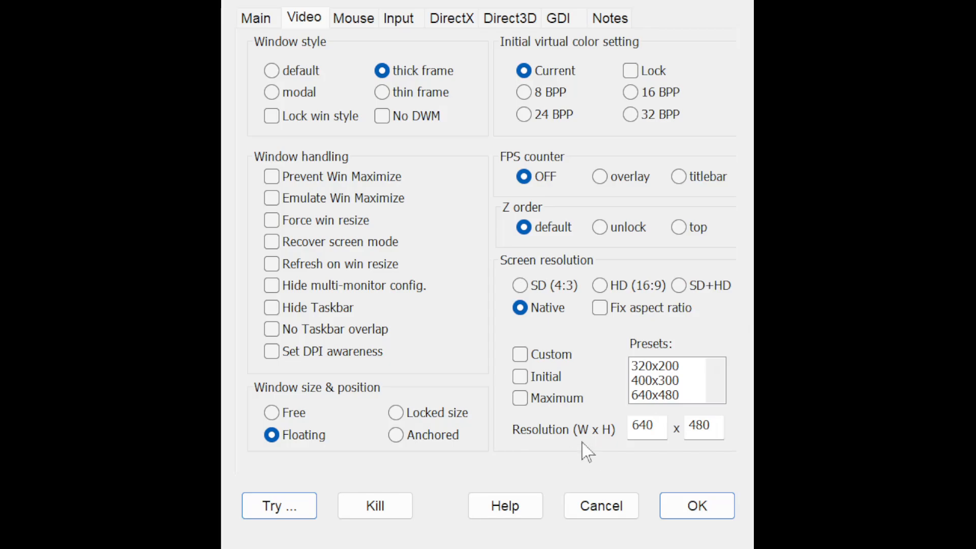
# Keep Native screen resolution with a 640 x 480 video size, then go back to Main.
pyautogui.click(645, 427)
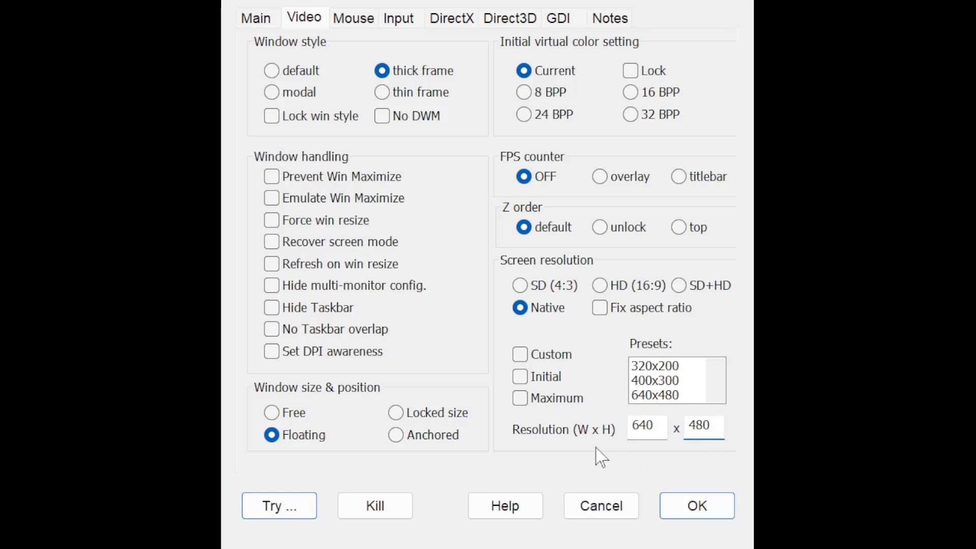
pyautogui.click(704, 427)
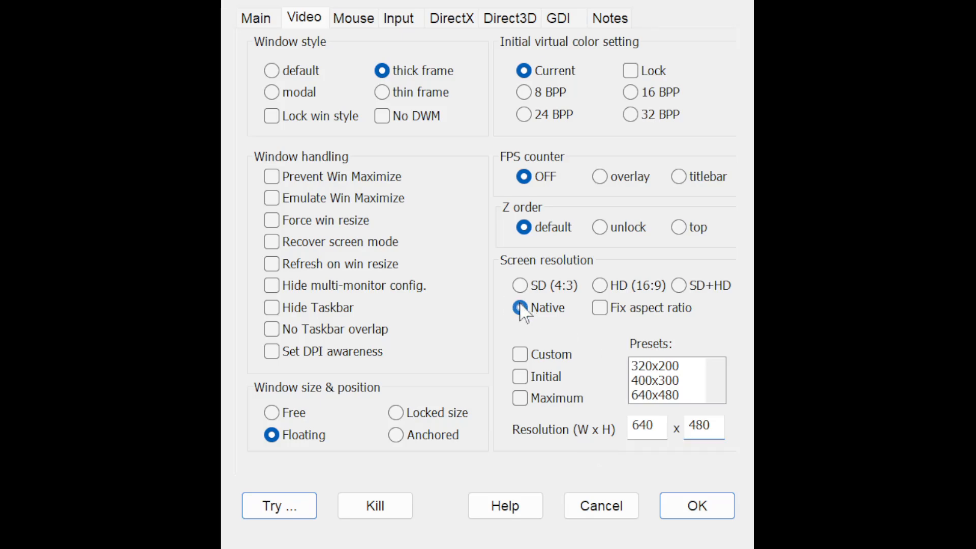
pyautogui.click(520, 307)
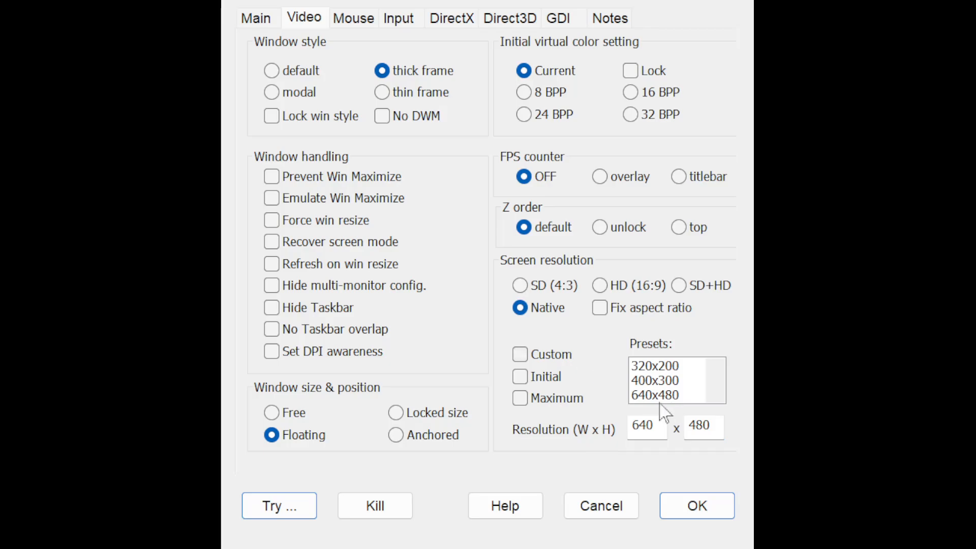
pyautogui.moveTo(565, 451)
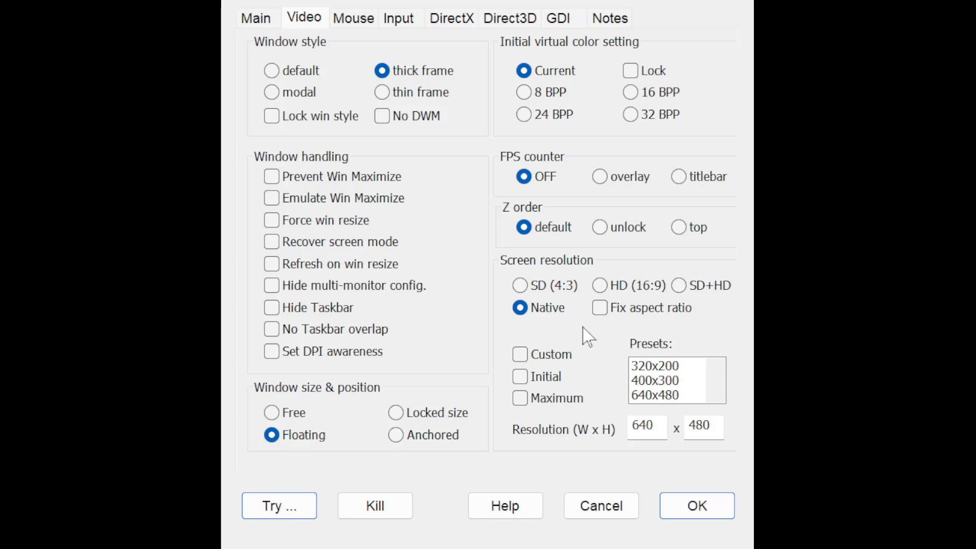
pyautogui.moveTo(603, 450)
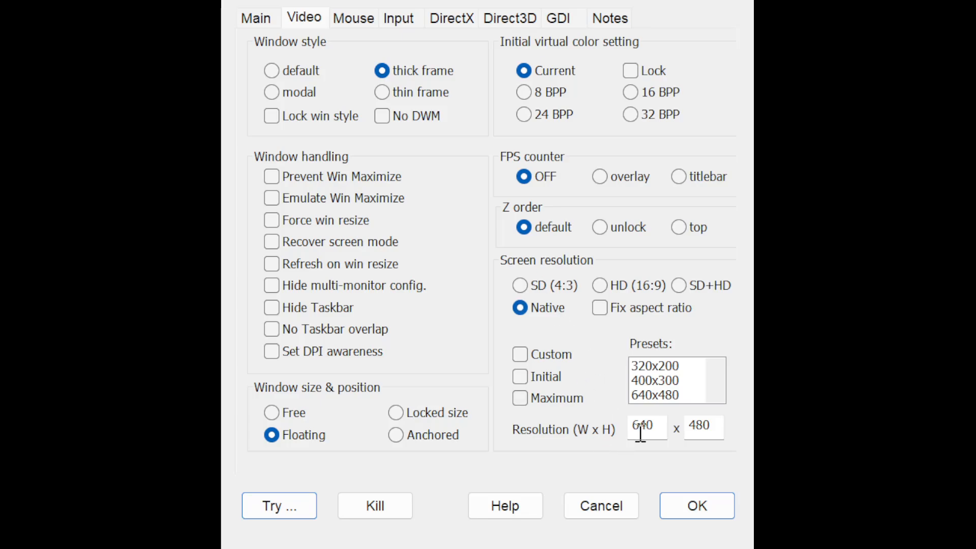
pyautogui.click(256, 17)
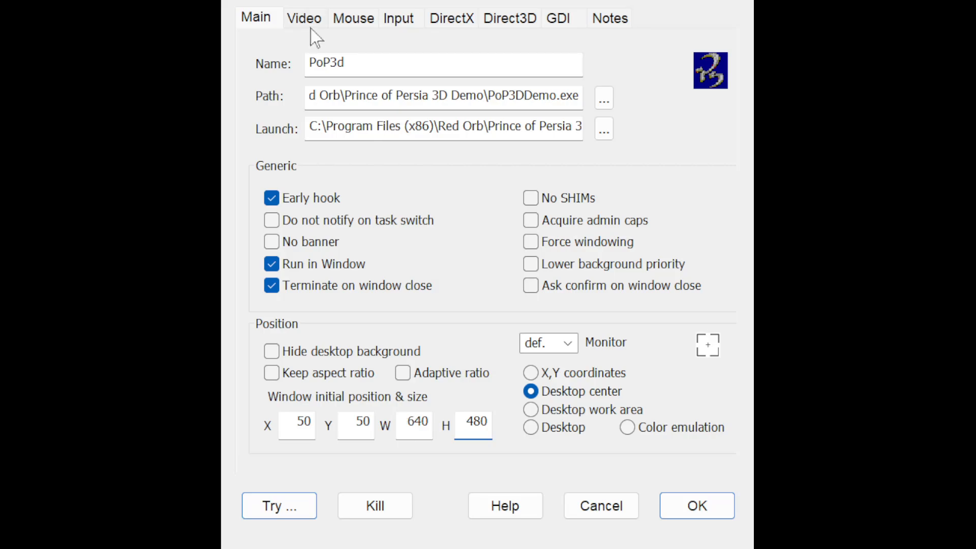
pyautogui.click(304, 17)
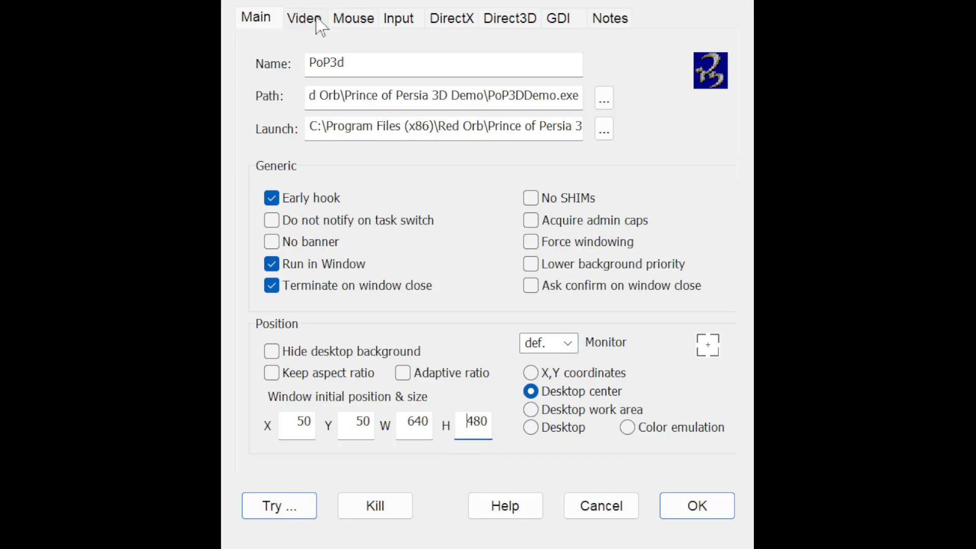
pyautogui.click(414, 422)
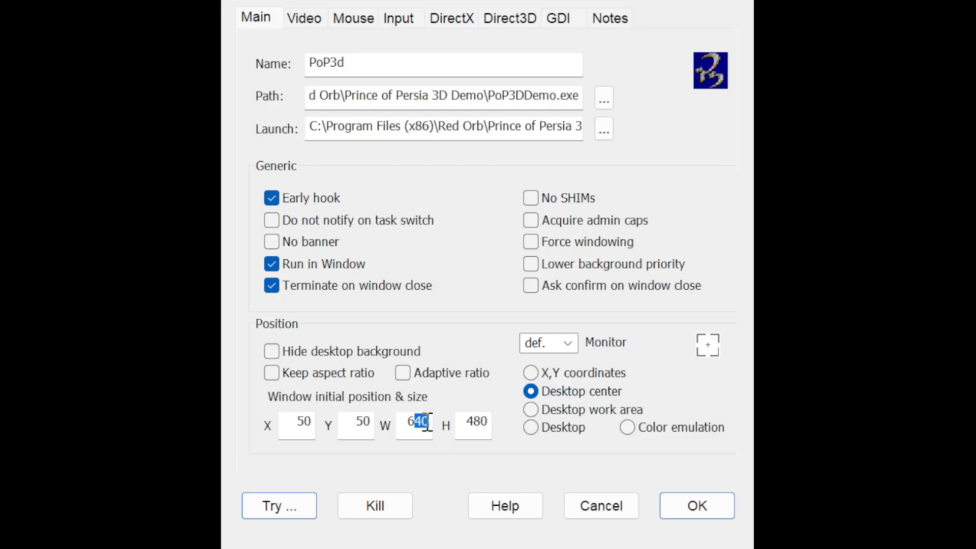
pyautogui.click(304, 17)
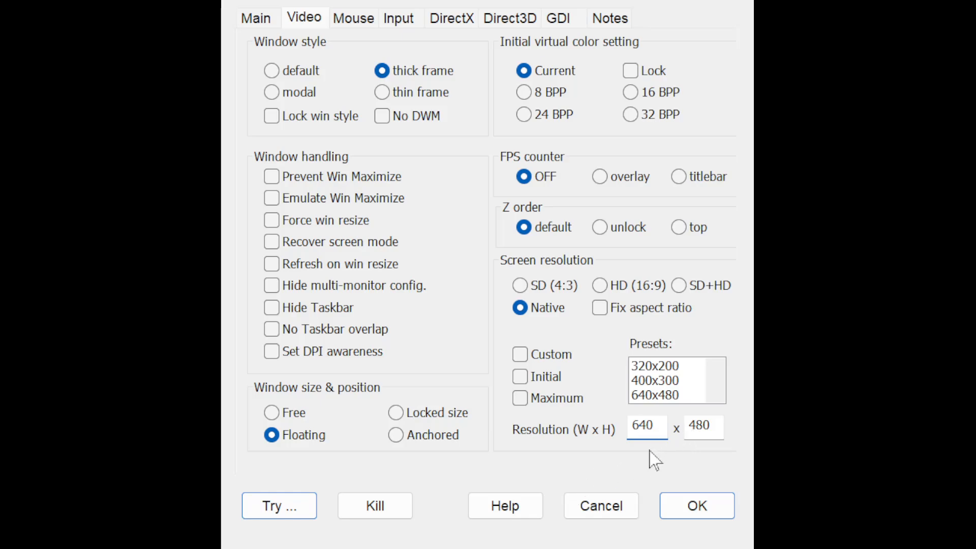
pyautogui.click(255, 17)
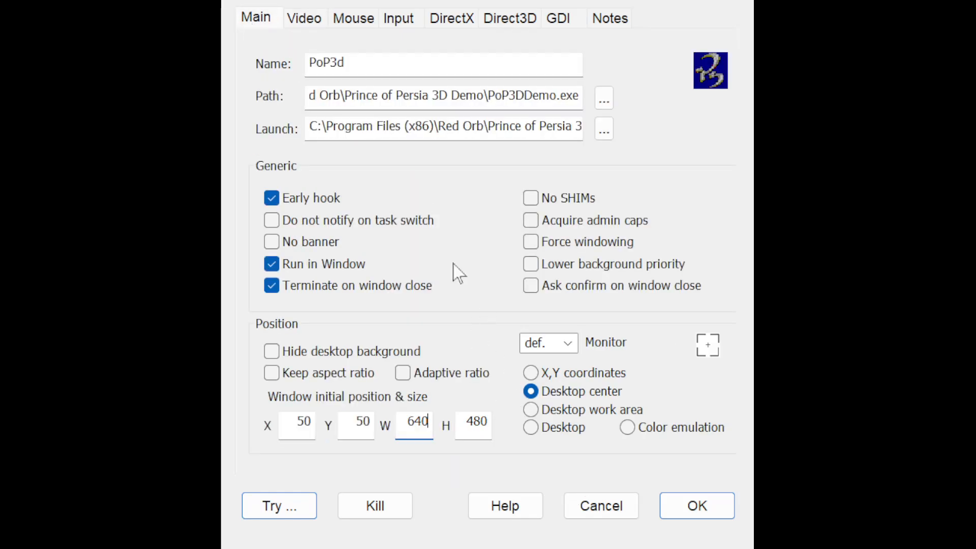
pyautogui.moveTo(448, 262)
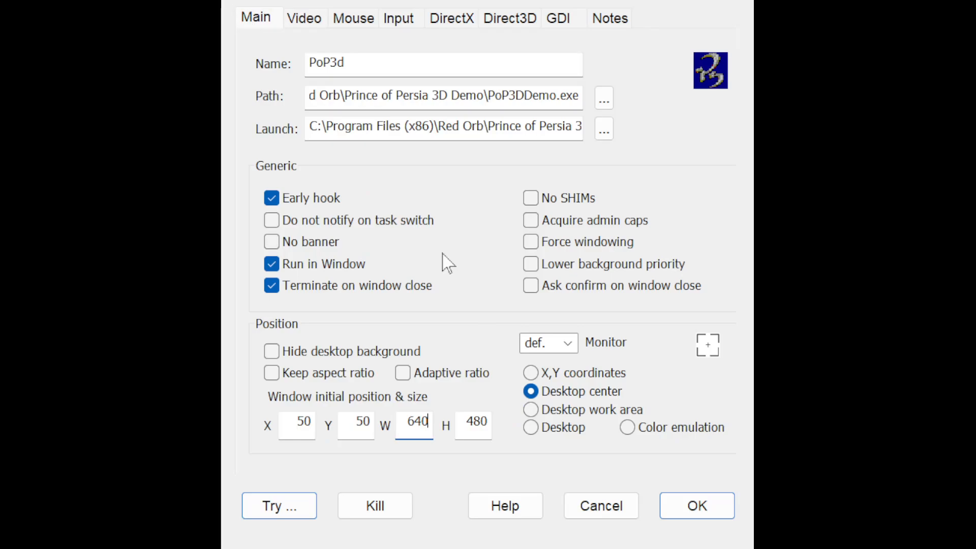
pyautogui.moveTo(700, 94)
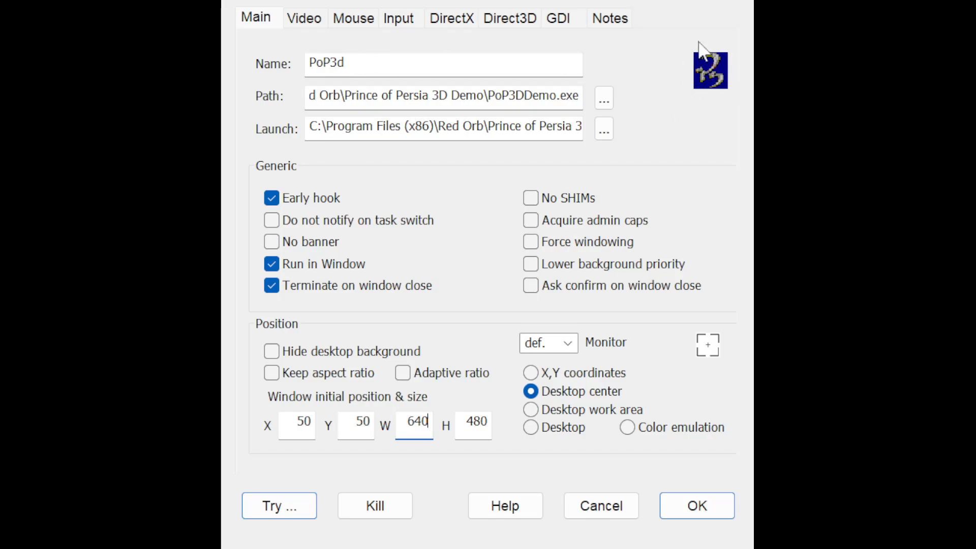
pyautogui.moveTo(692, 103)
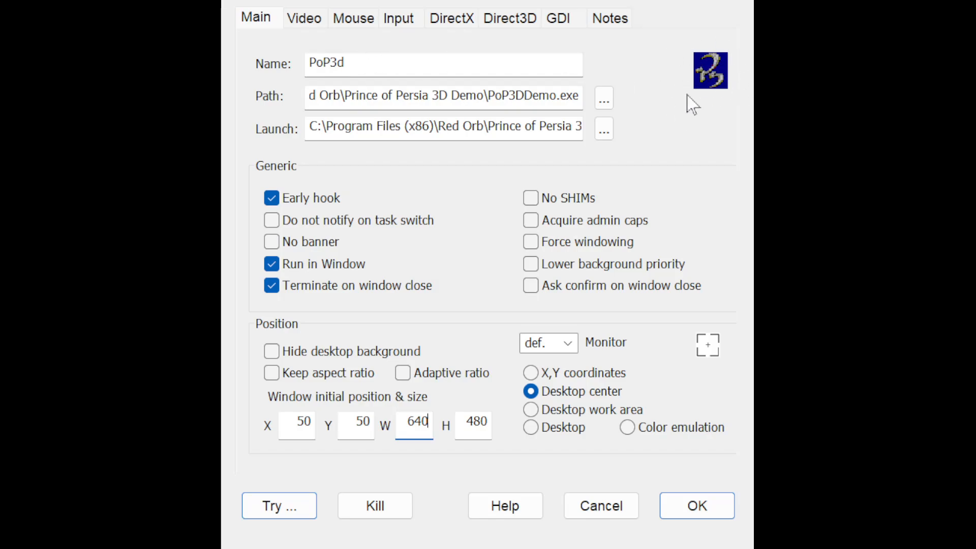
pyautogui.click(278, 505)
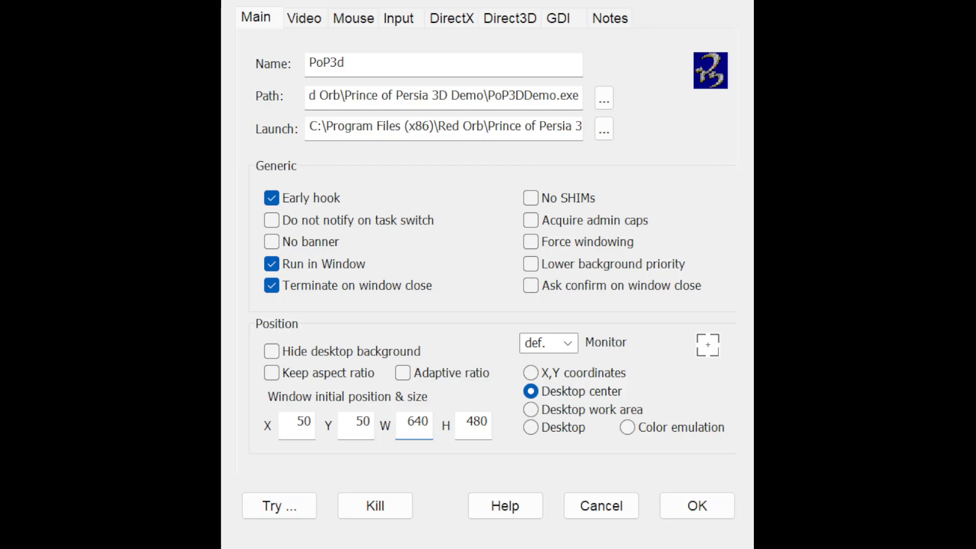
# Launch the game via Try, start a New Game and confirm Yes on the unsaved-game prompt.
pyautogui.click(278, 505)
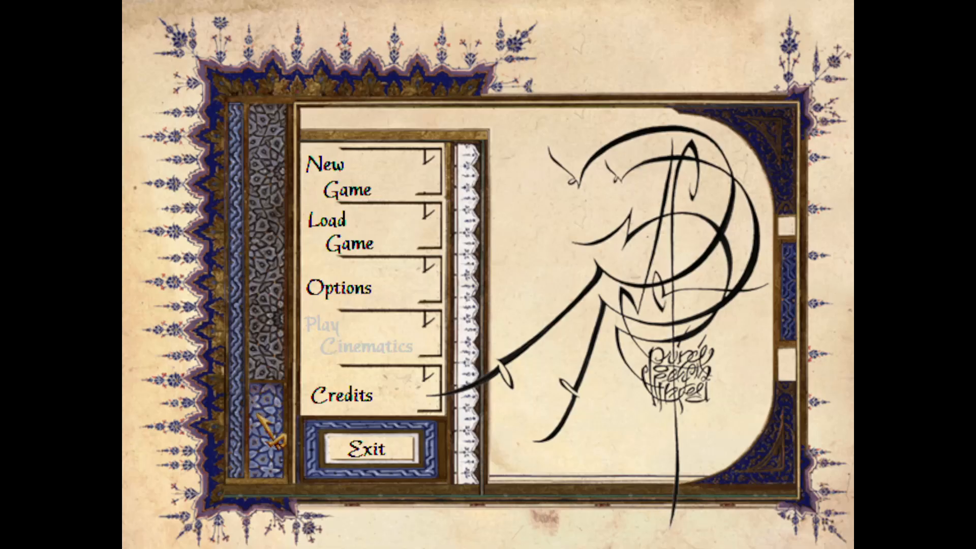
pyautogui.moveTo(270, 433)
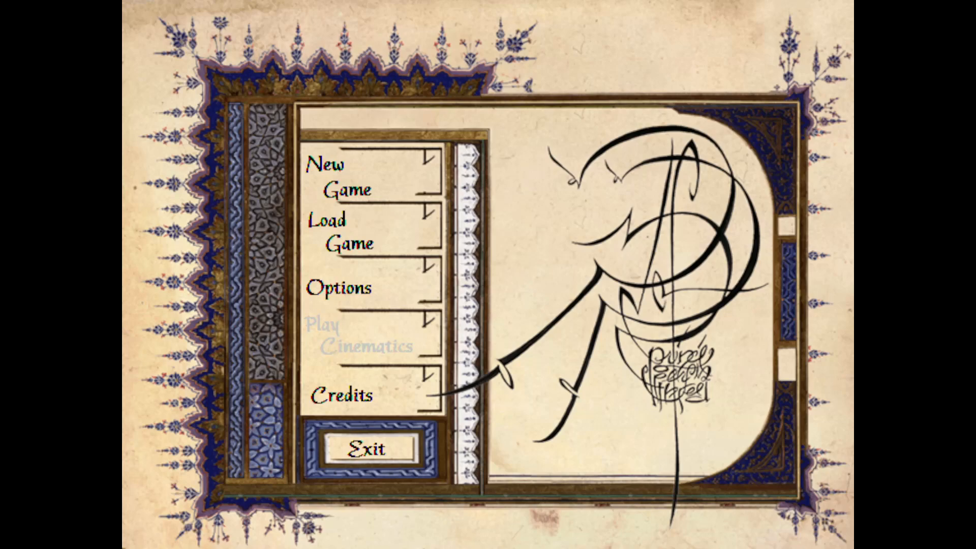
pyautogui.click(336, 177)
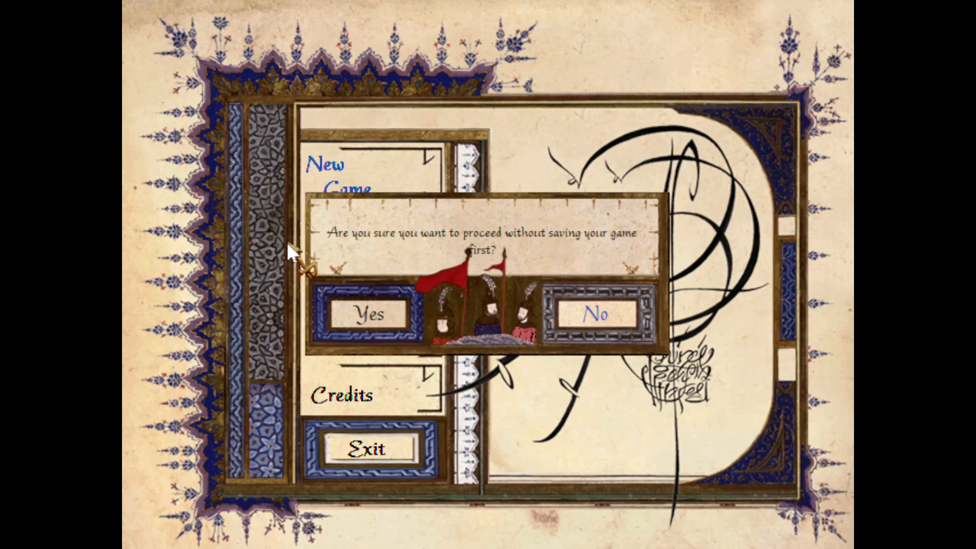
pyautogui.click(366, 314)
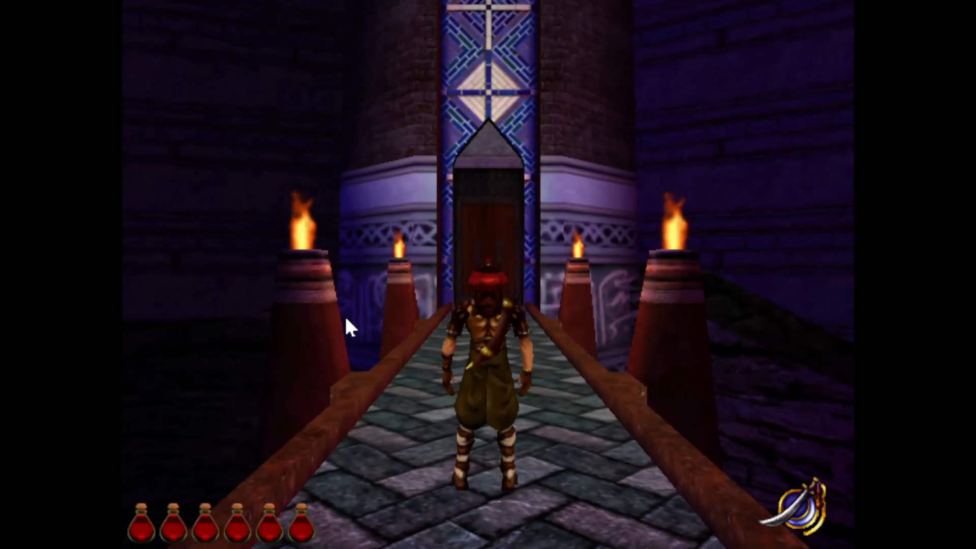